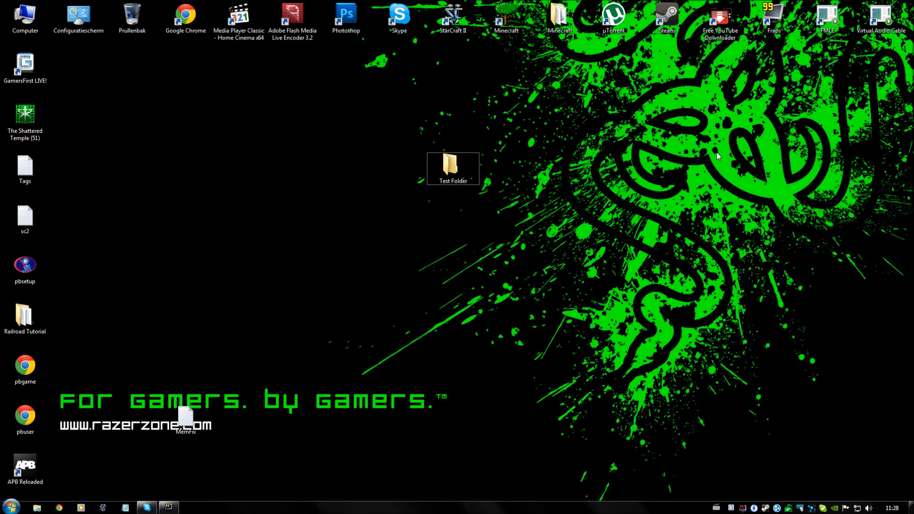
- Open Test Folder from the desktop and select the Minecraft application inside
double_click(453, 169)
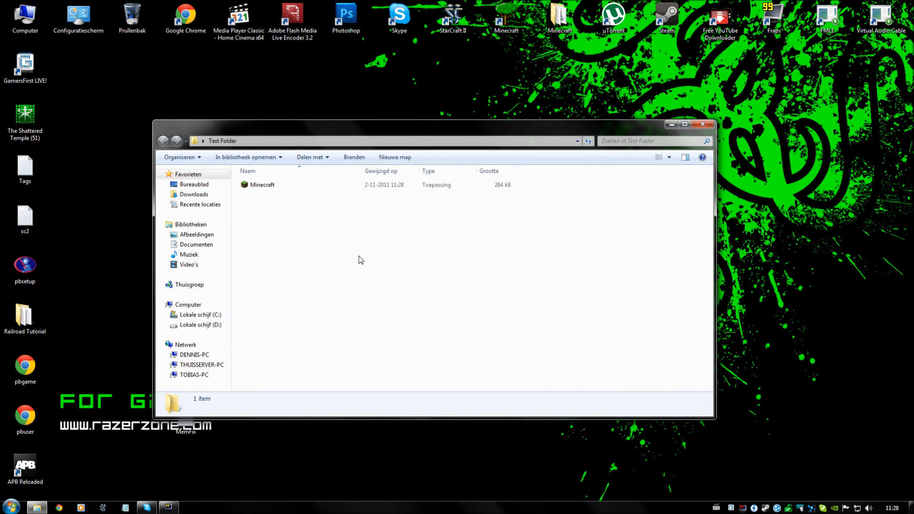
mouse_move(324, 230)
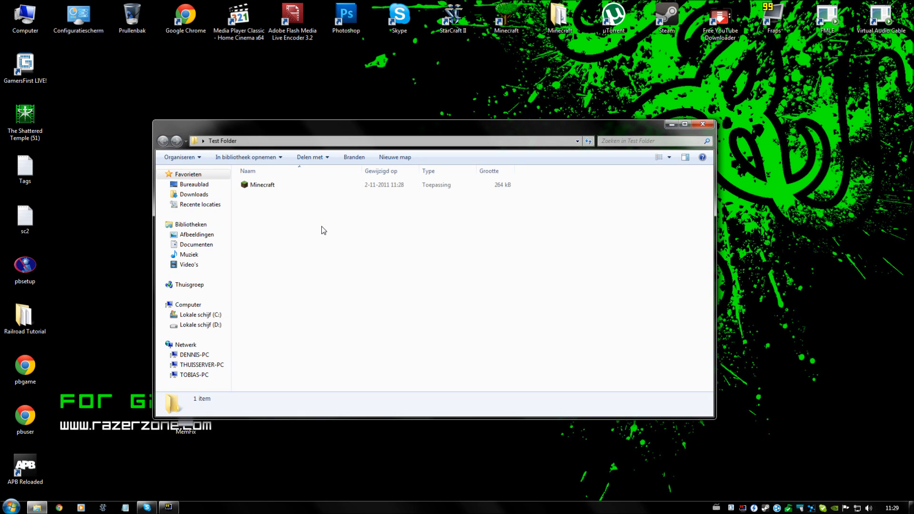
left_click(262, 184)
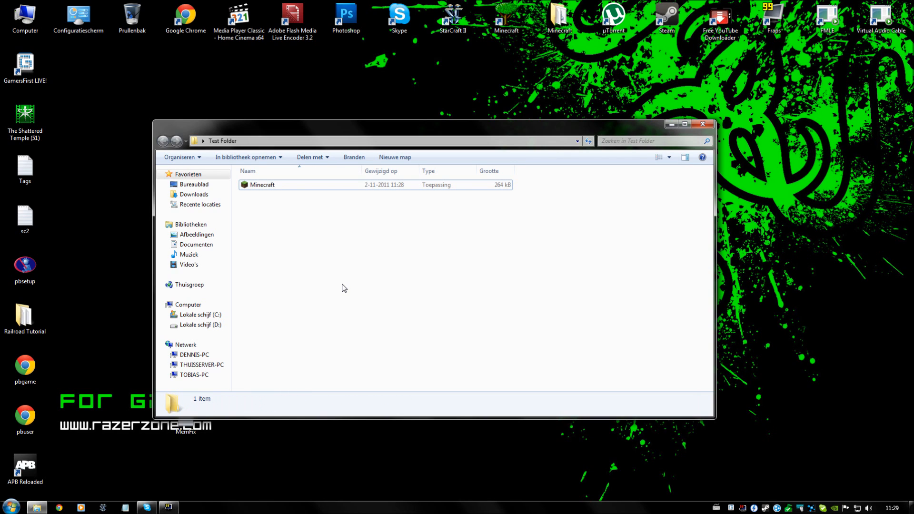
mouse_move(282, 310)
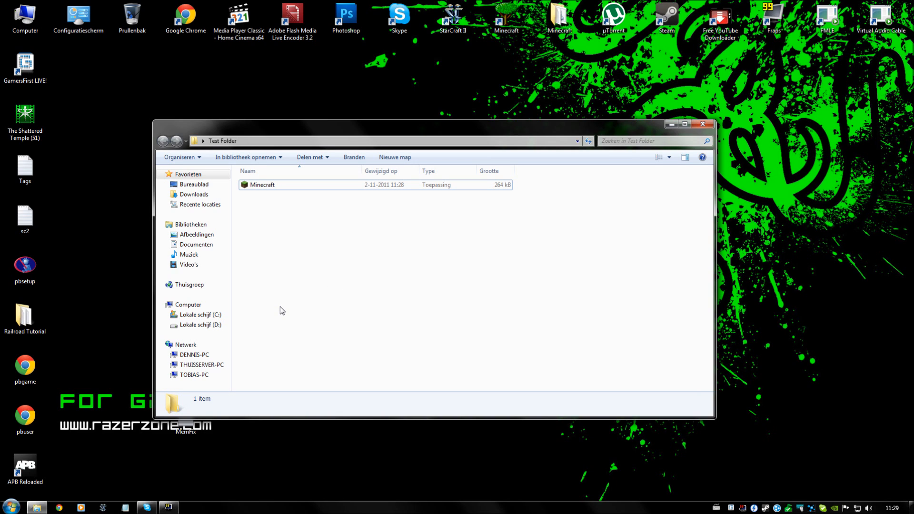
- Create a new text document in Test Folder named 'Minecraft Memory Fix'
right_click(282, 310)
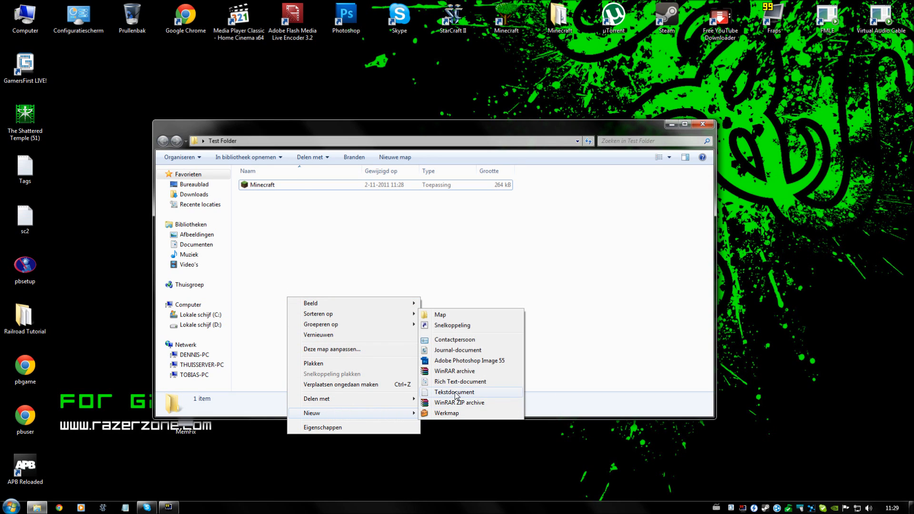
left_click(454, 392)
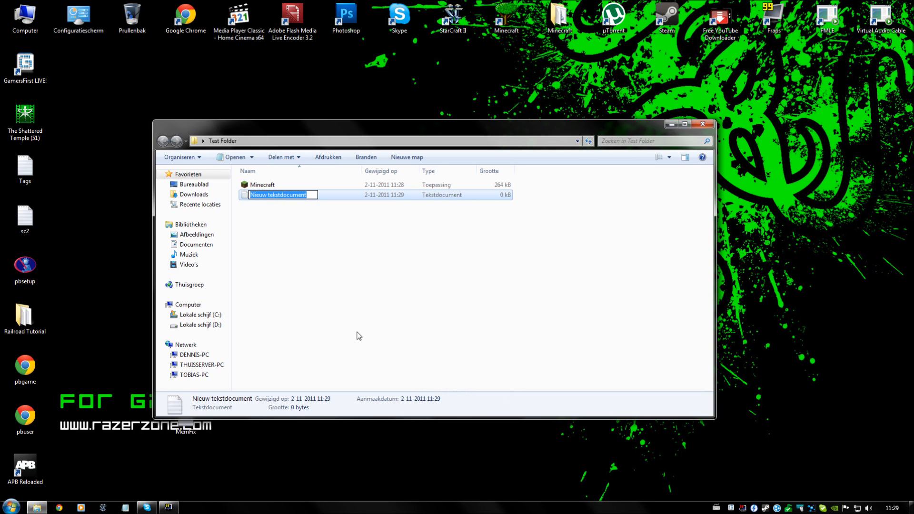
type("M")
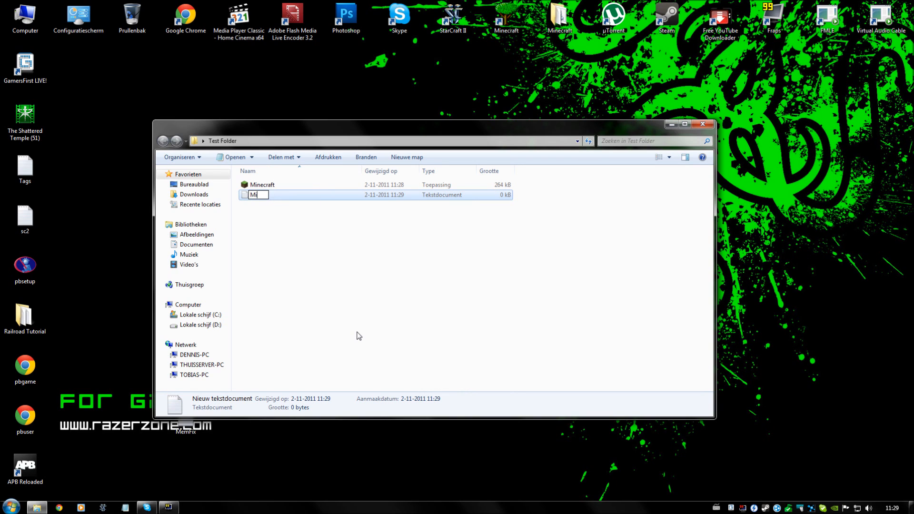
type("inecraft")
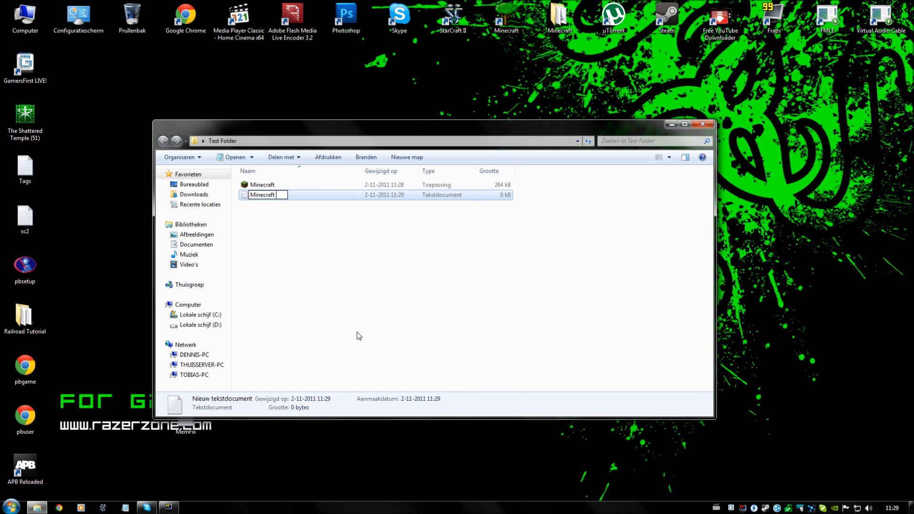
type("Memory Fix")
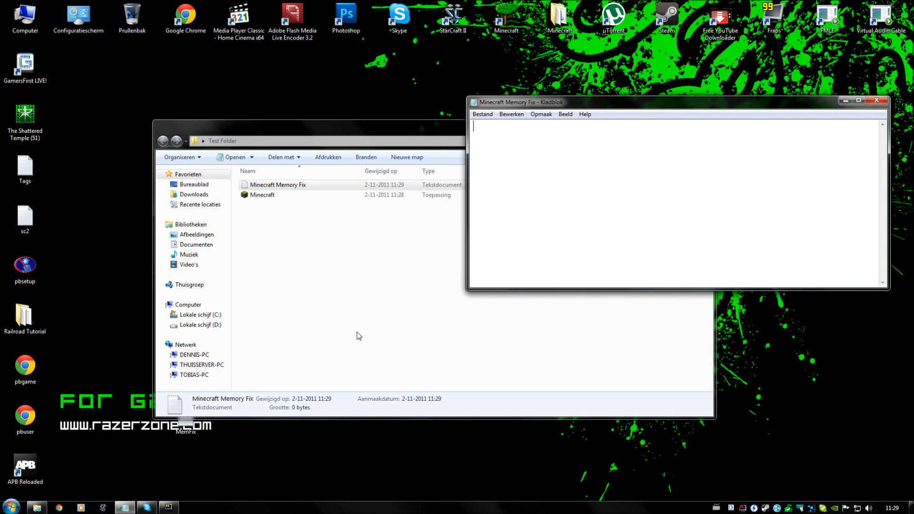
type("@")
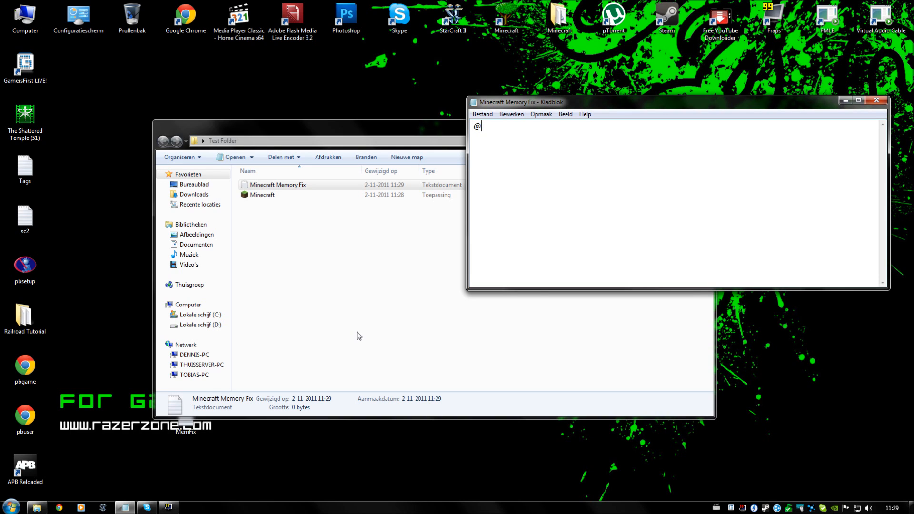
type("ECHO OFF")
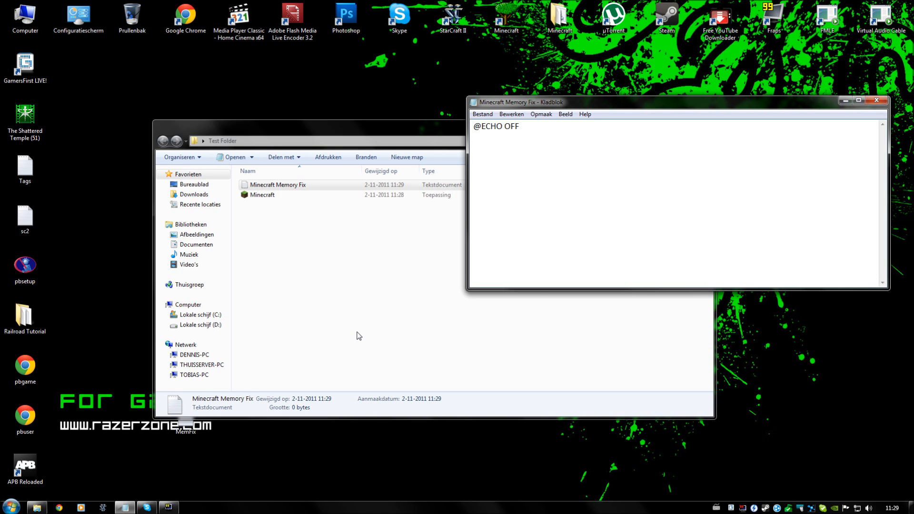
type("javaw")
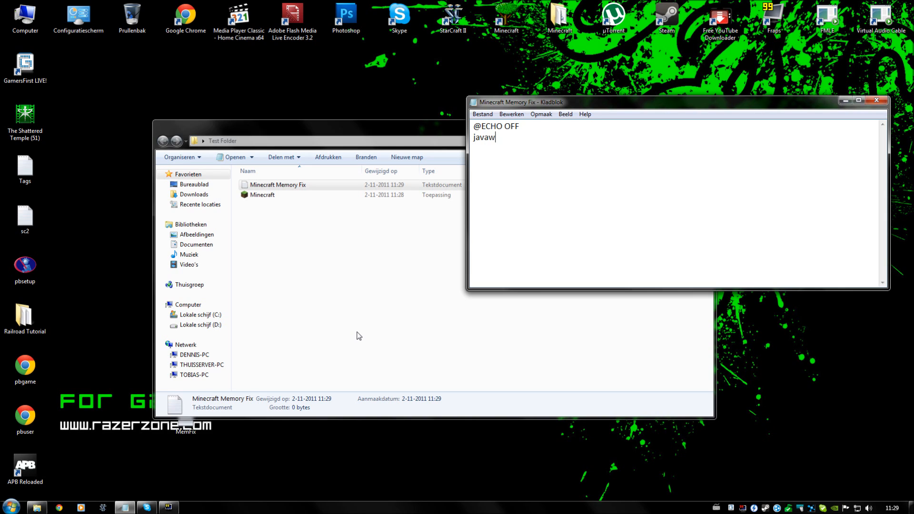
type("-Xmx")
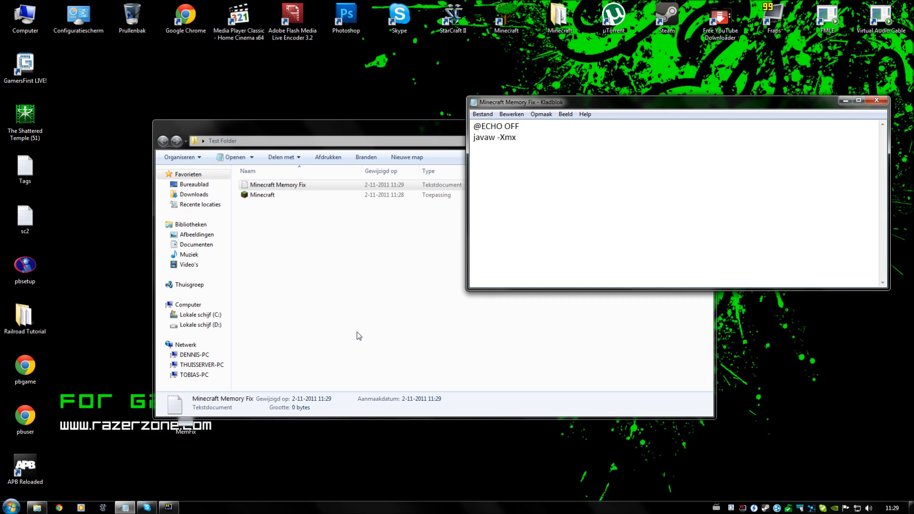
type("2")
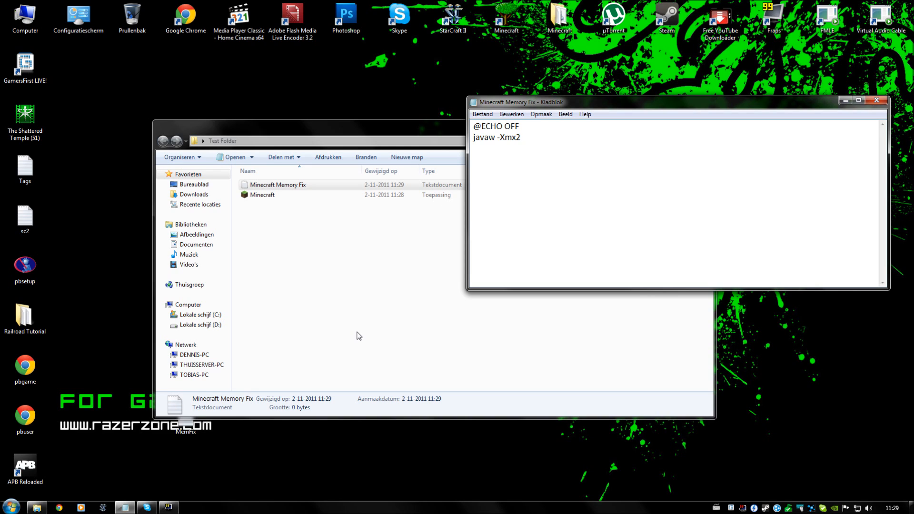
key("Backspace")
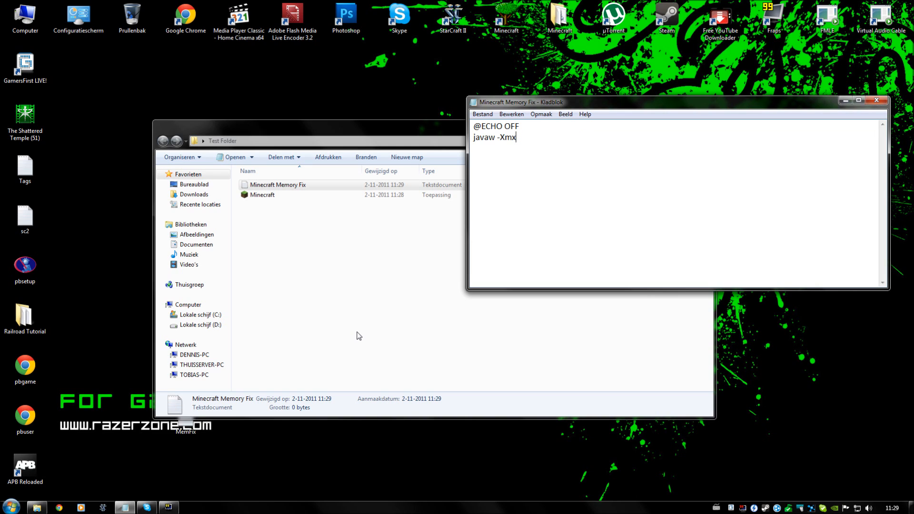
type("409")
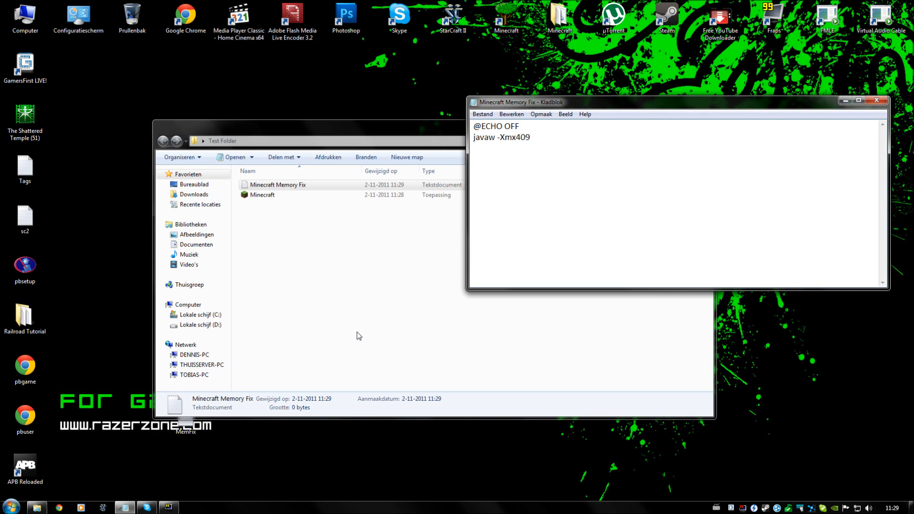
type("6m")
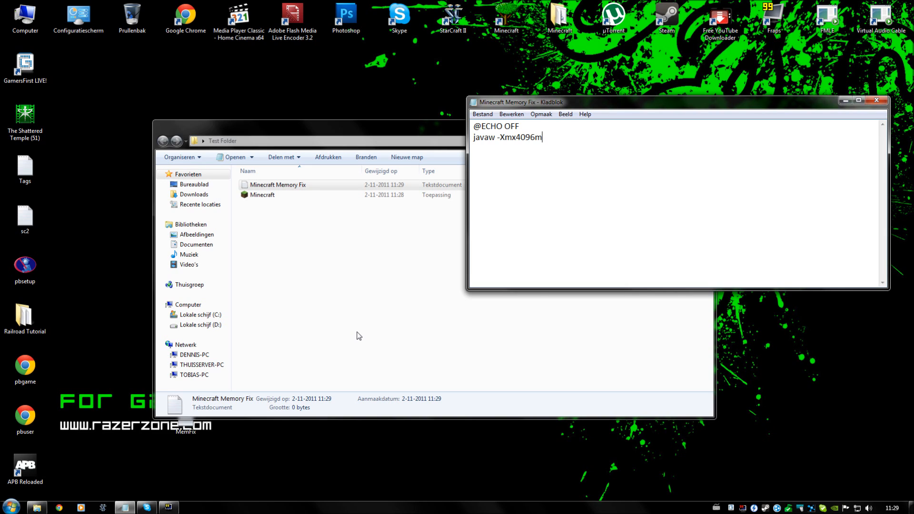
type("-Xms")
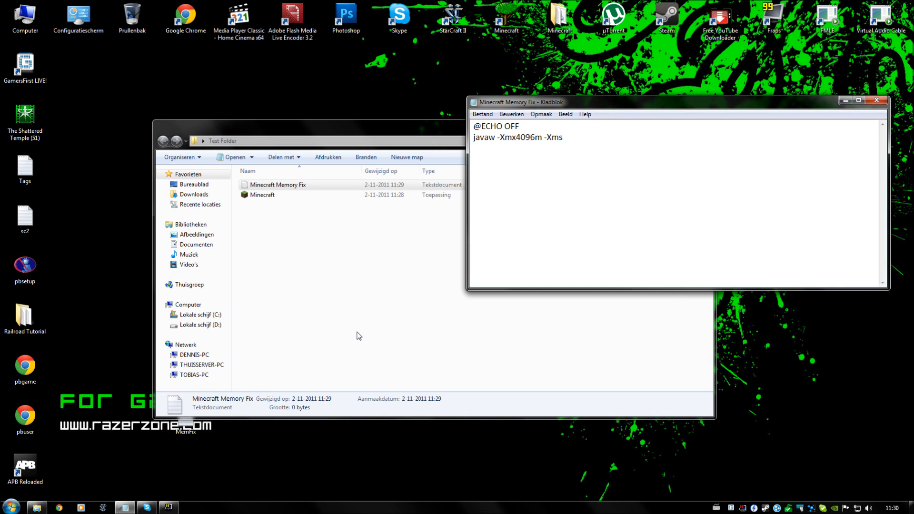
type("2048m")
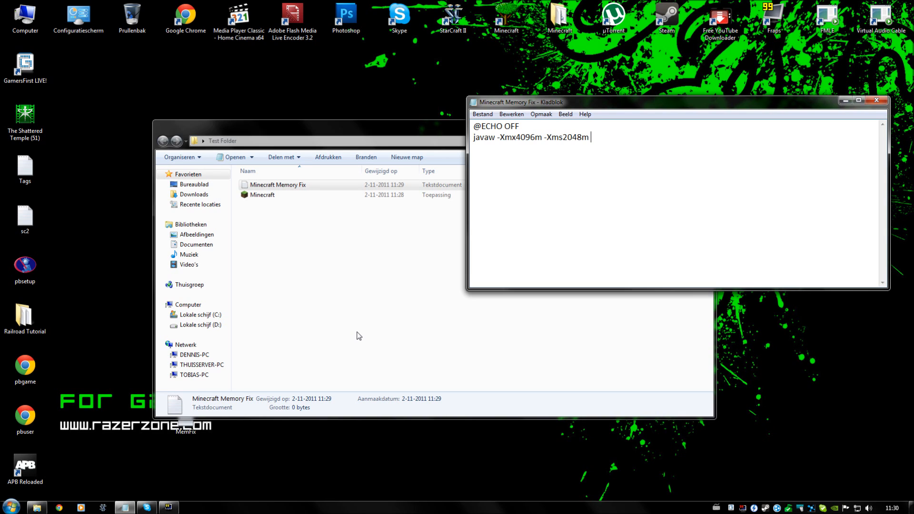
- Append -jar "C:\Users\Dennis\Desktop\Test Folder\Minecraft.exe" to line two
type("-jar")
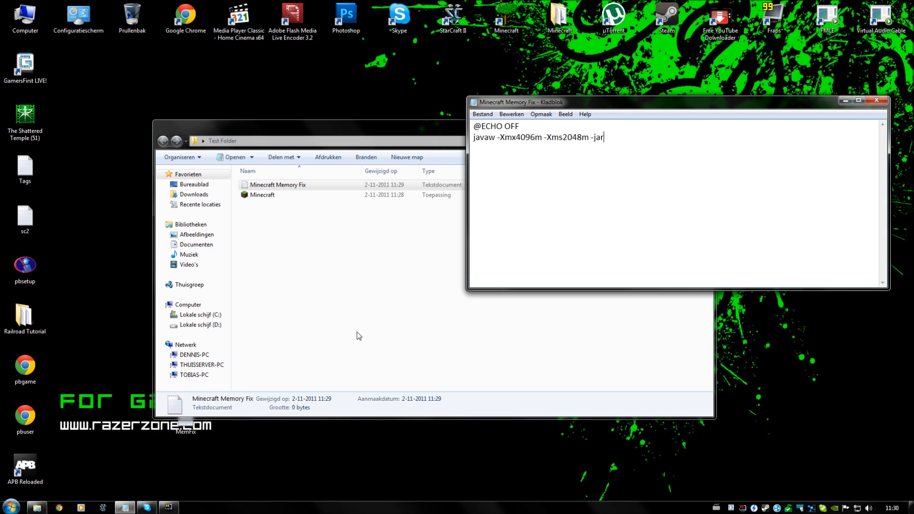
type("\"\"")
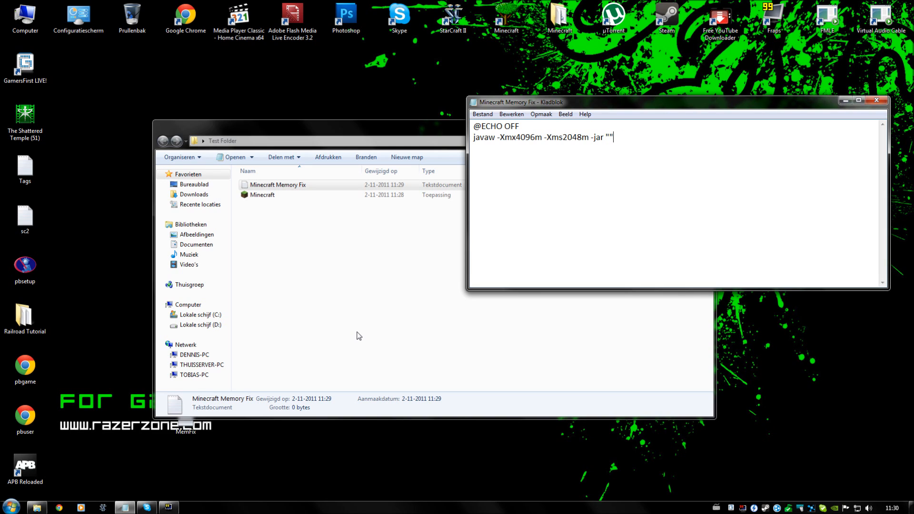
key("Backspace")
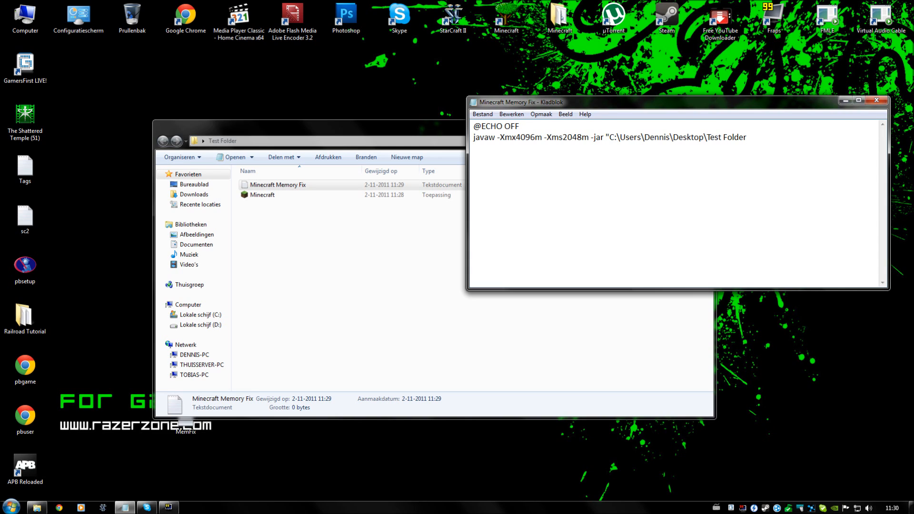
type("\\")
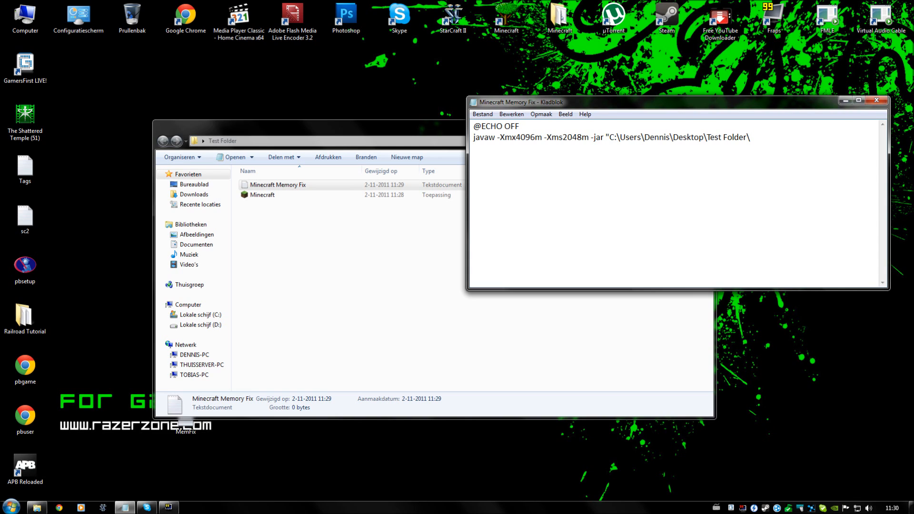
type("Mi")
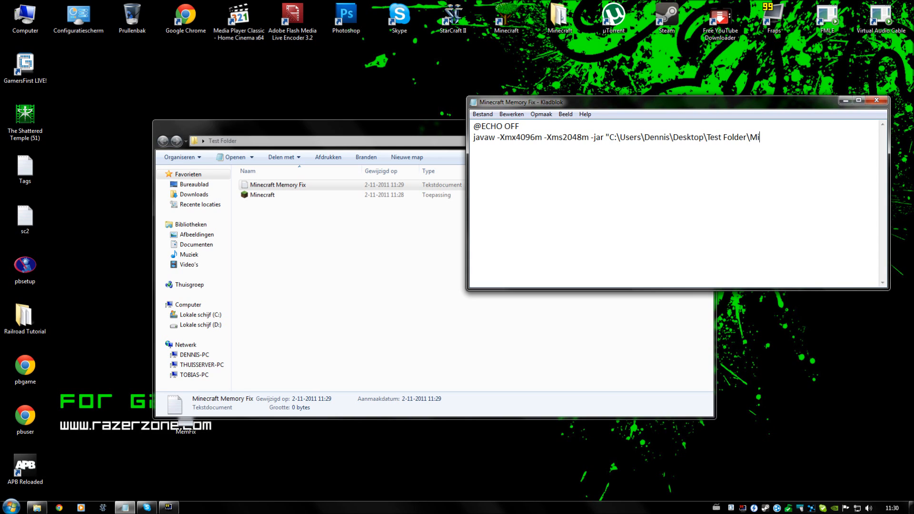
type("necraft.")
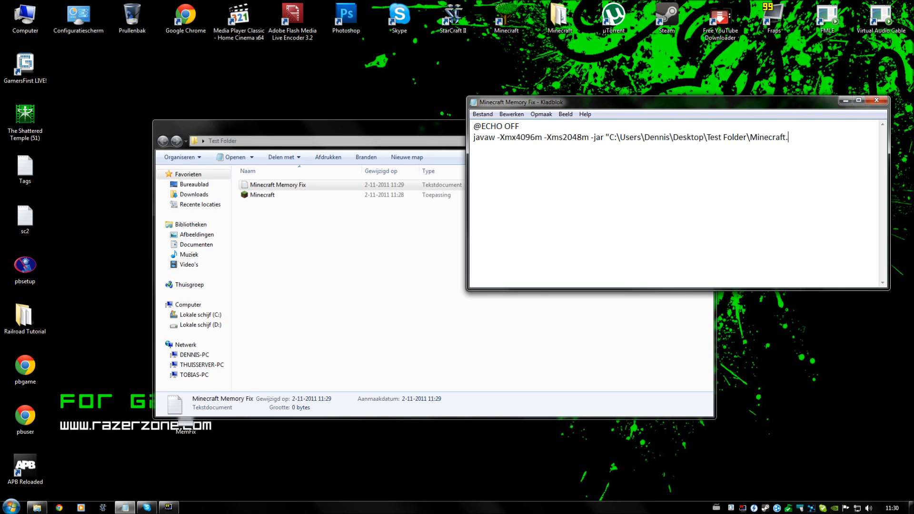
type("exe")
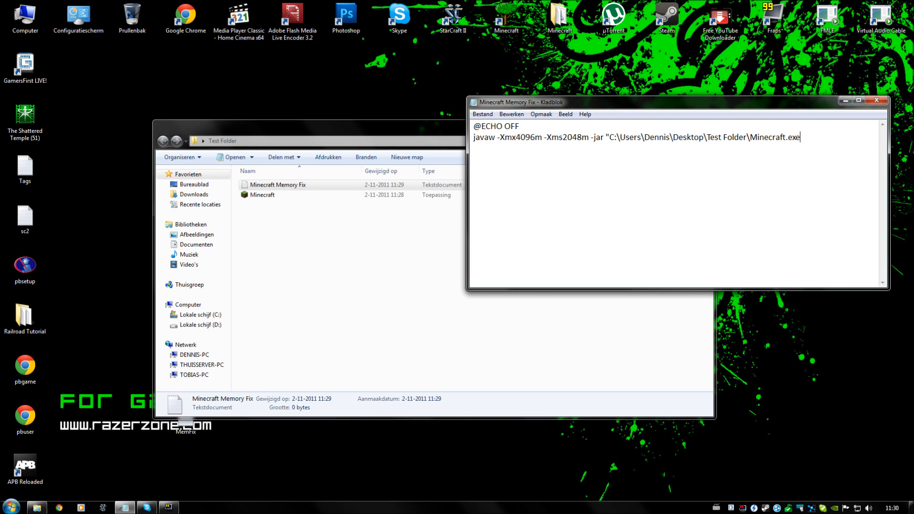
type("\"")
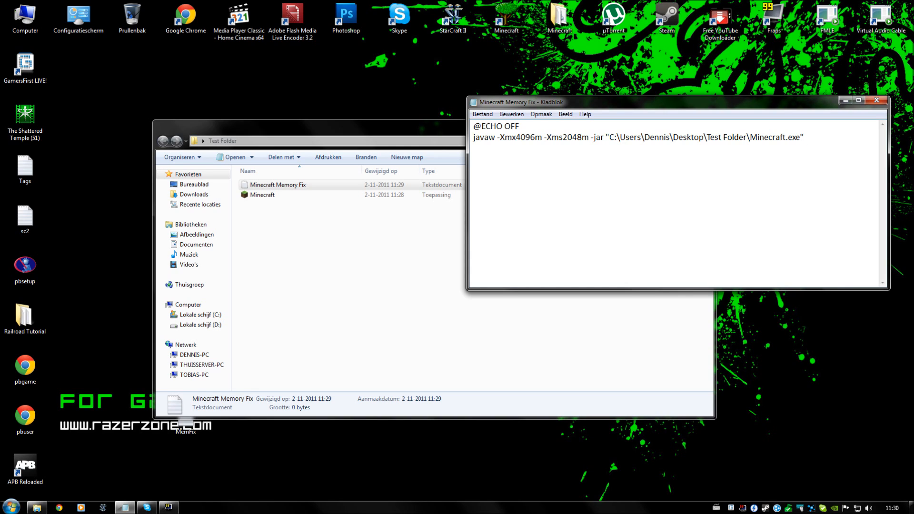
left_click_drag(610, 137, 759, 137)
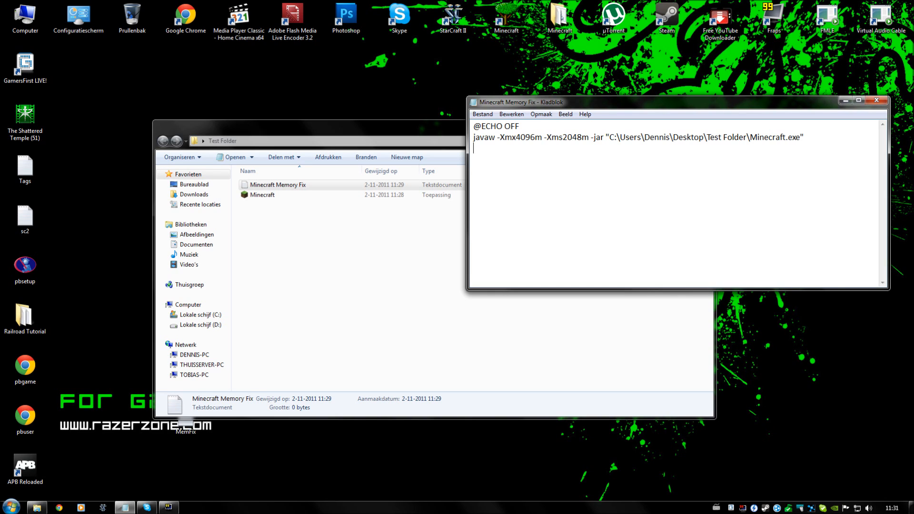
- Add 'PAUSE' as the script's third line
type("PAUSE")
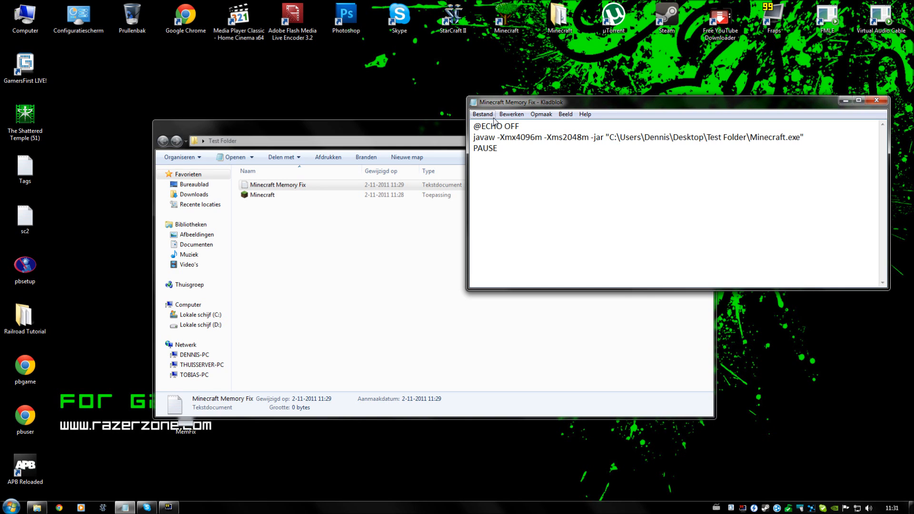
- Save the script as 'Minecraft Memory Fix.bat' with the All files type
left_click(483, 113)
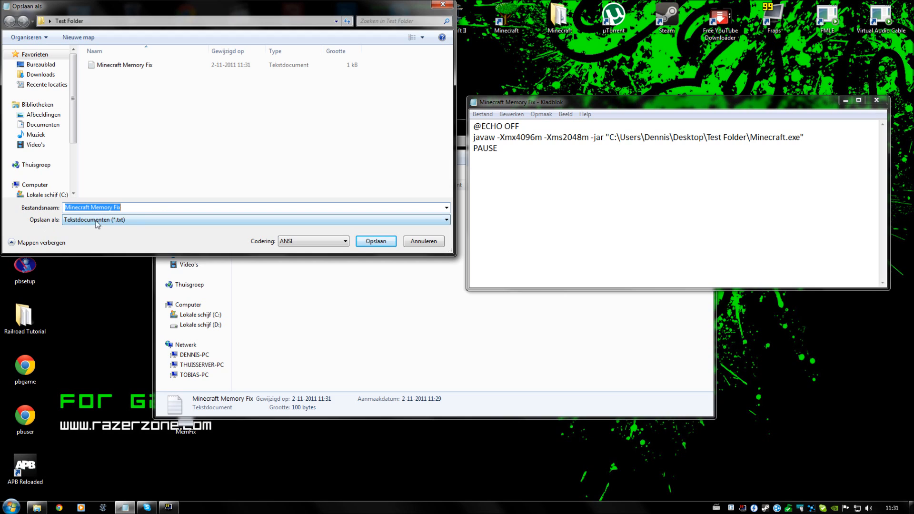
mouse_move(104, 224)
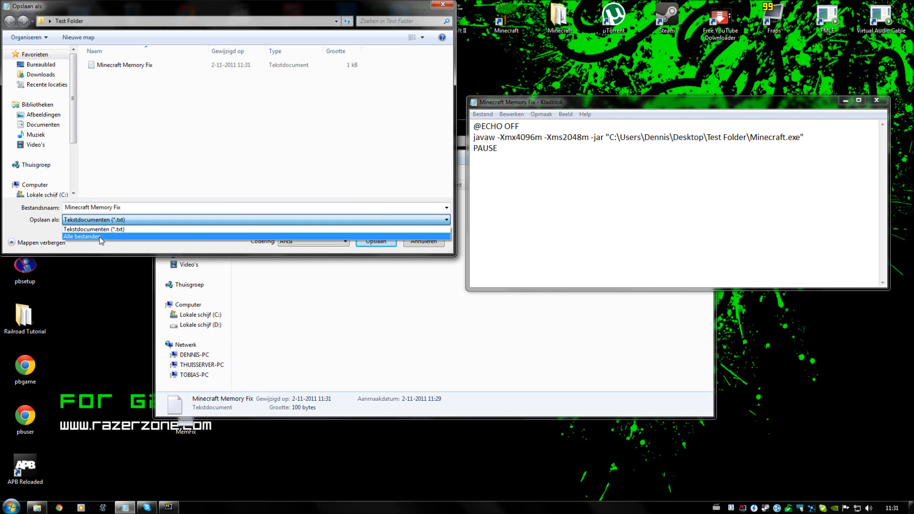
left_click(81, 236)
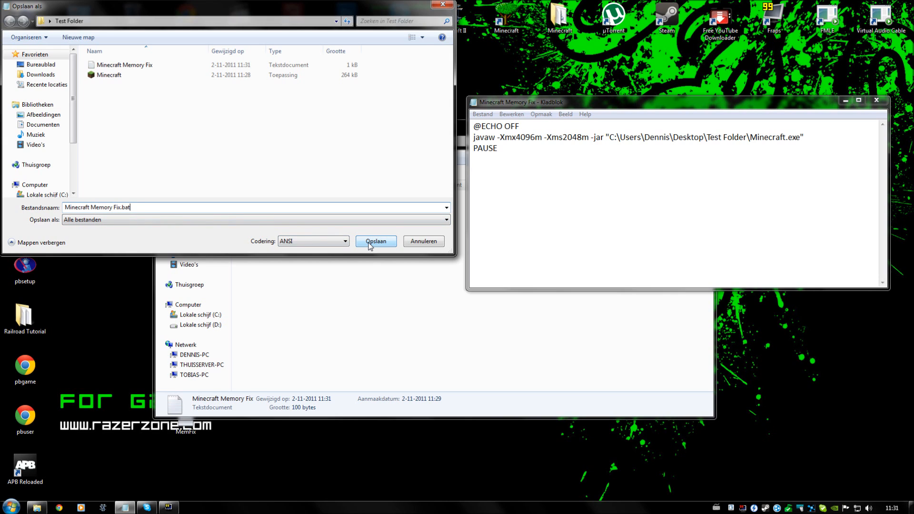
left_click(376, 241)
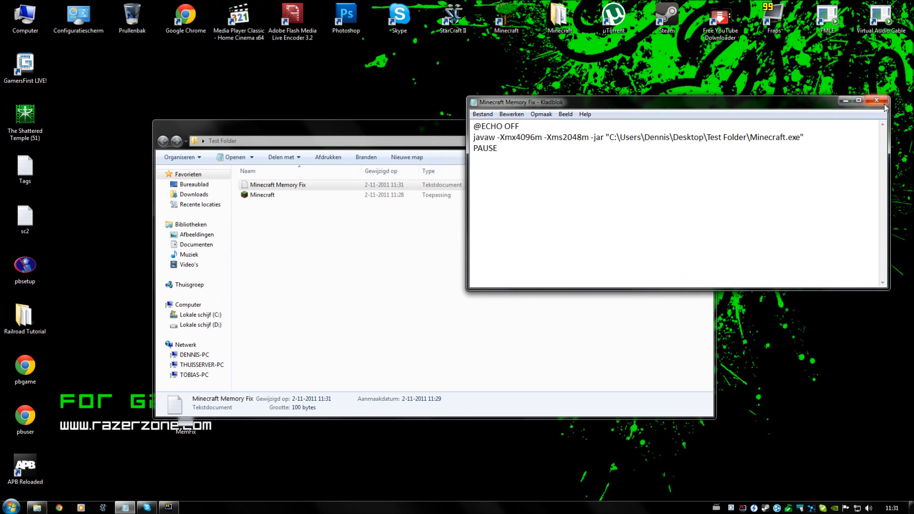
- Close Notepad and run Minecraft Memory Fix.bat from Test Folder
left_click(876, 100)
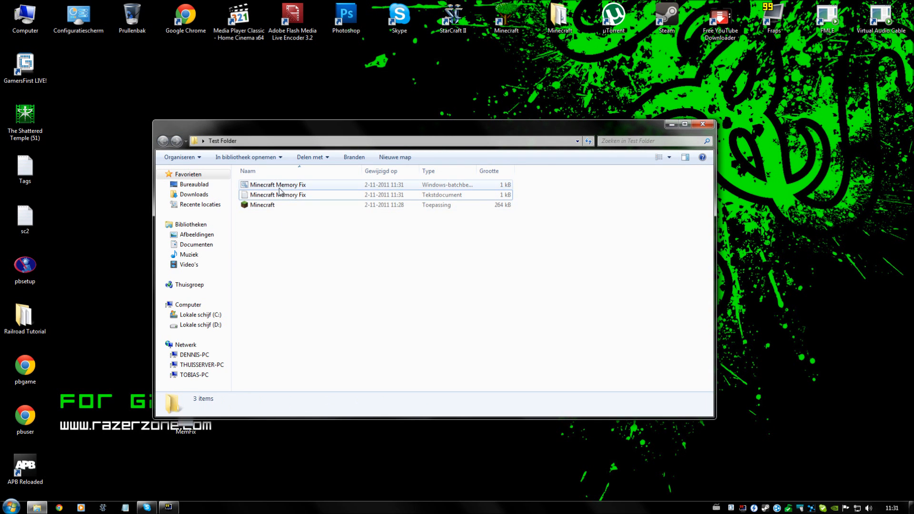
left_click(278, 185)
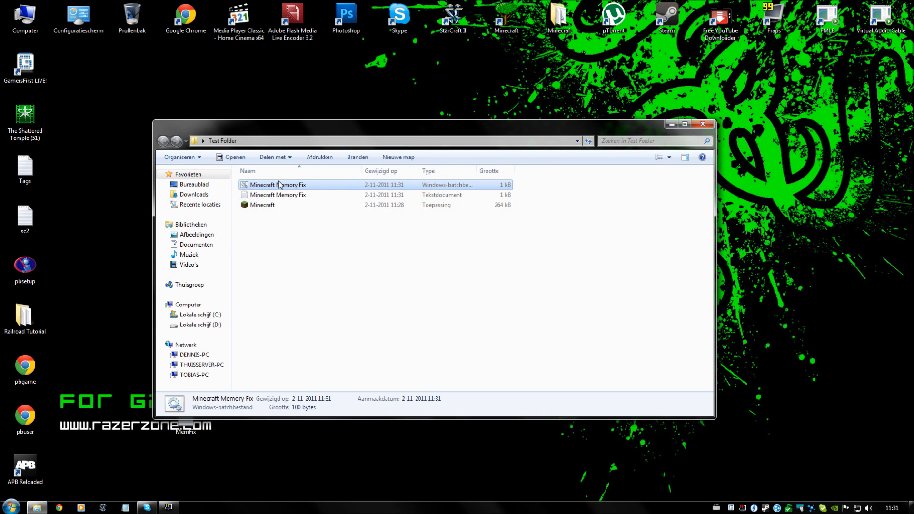
double_click(278, 184)
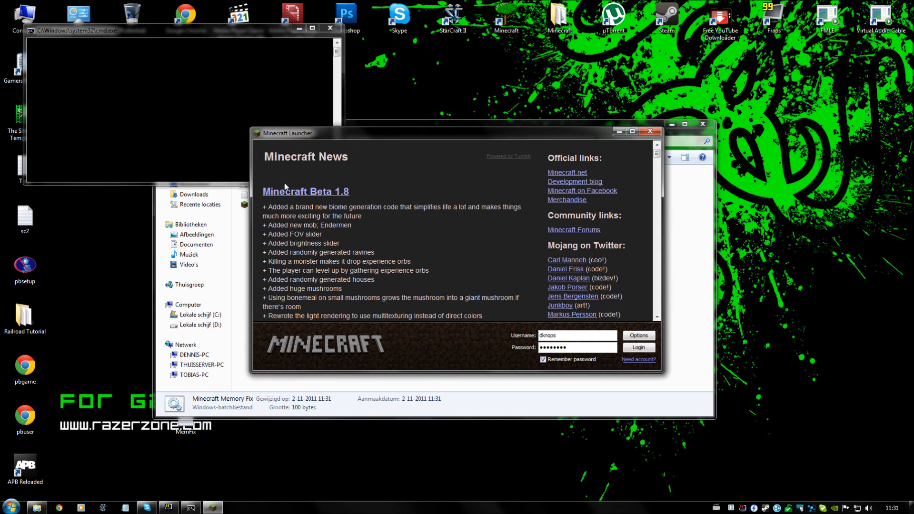
- Log in, load a world, check memory in the F3 debug overlay, then quit Minecraft
left_click(639, 347)
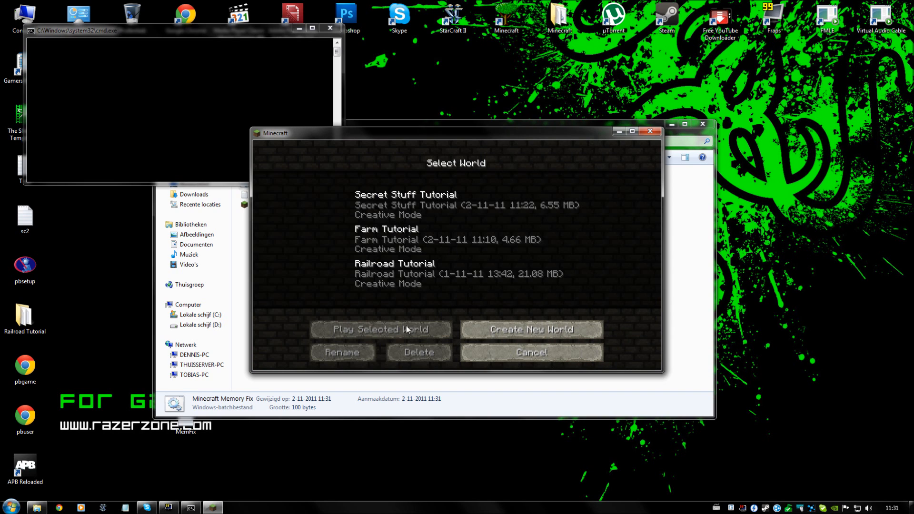
left_click(381, 329)
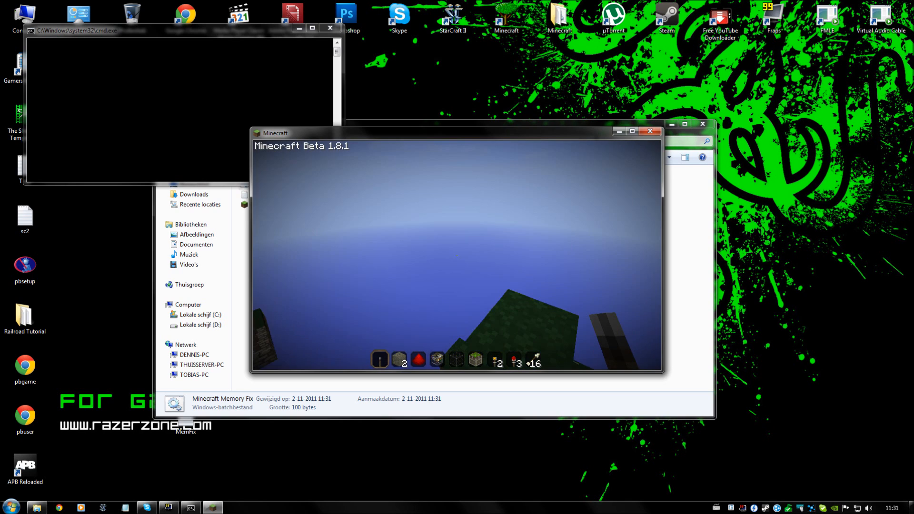
key("F3")
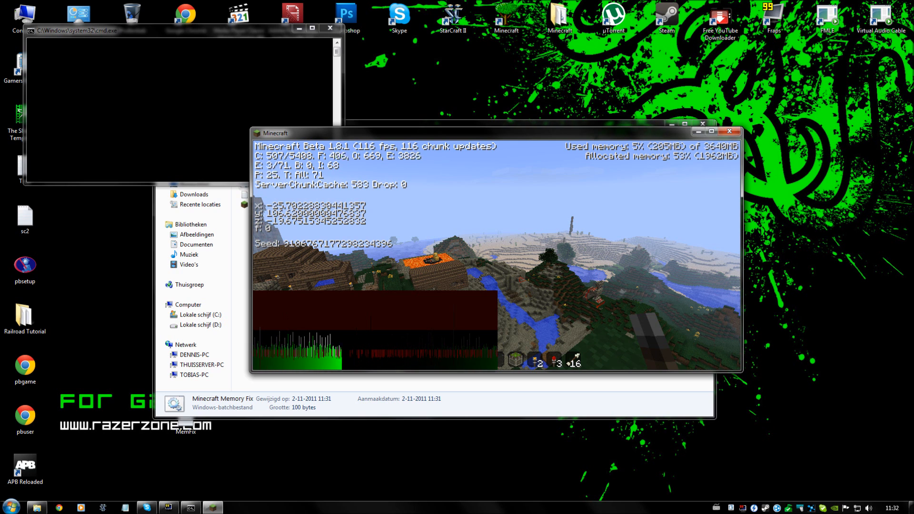
key("Escape")
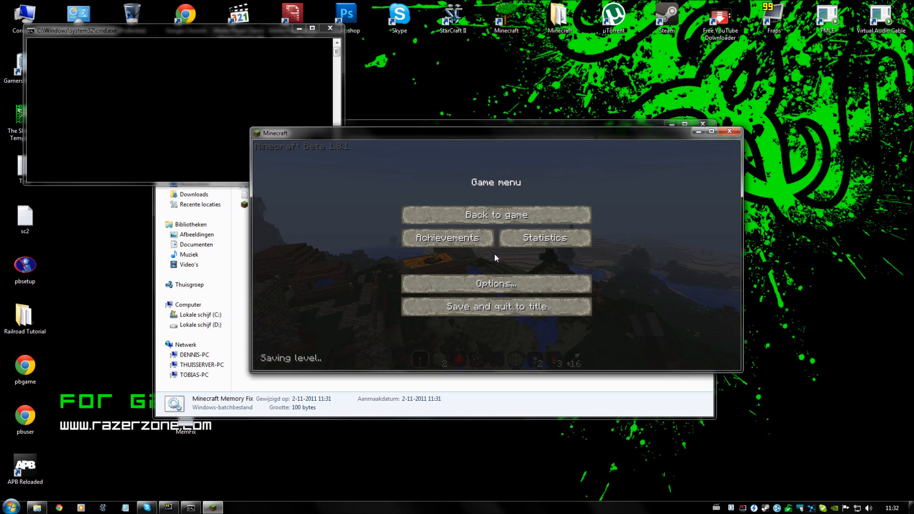
left_click(496, 215)
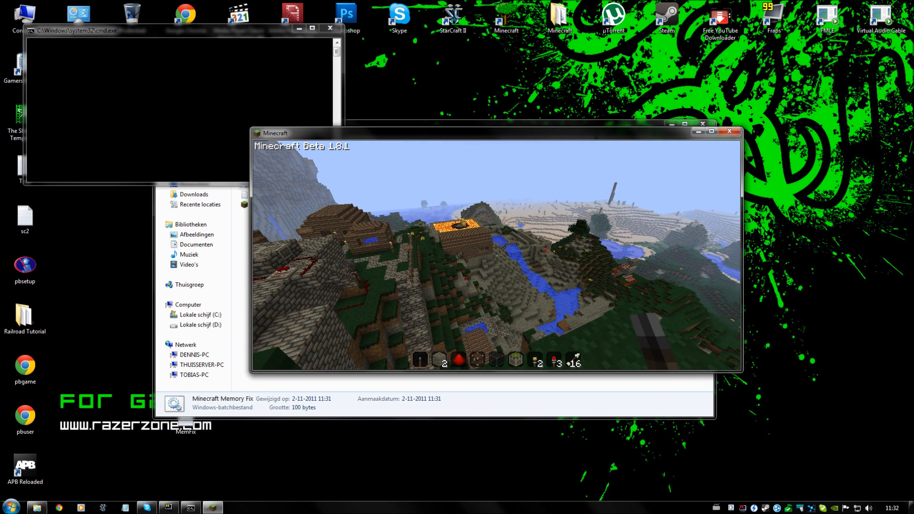
key("Escape")
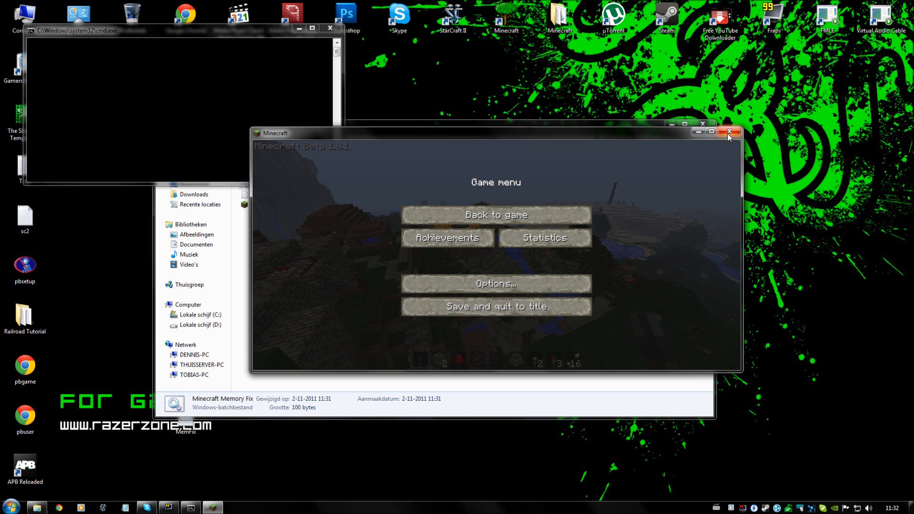
left_click(732, 132)
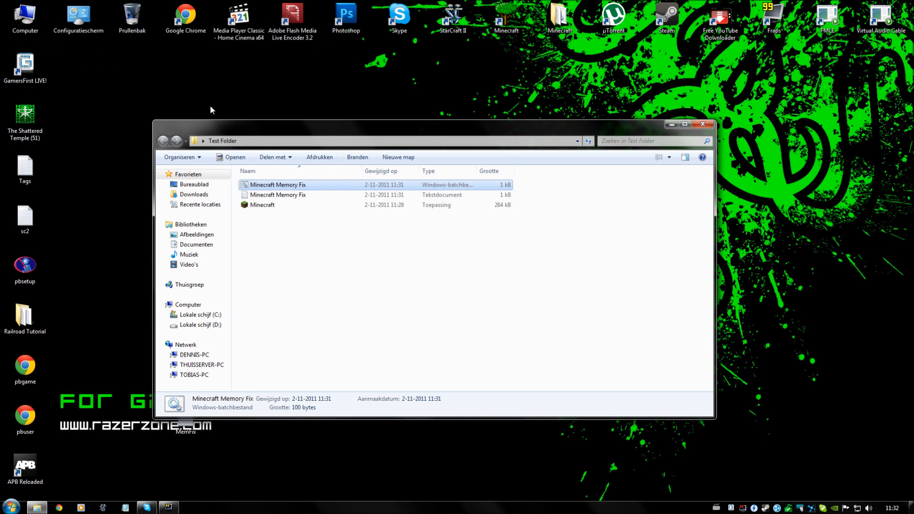
- Clear the file selection and close the Test Folder Explorer window
left_click(300, 271)
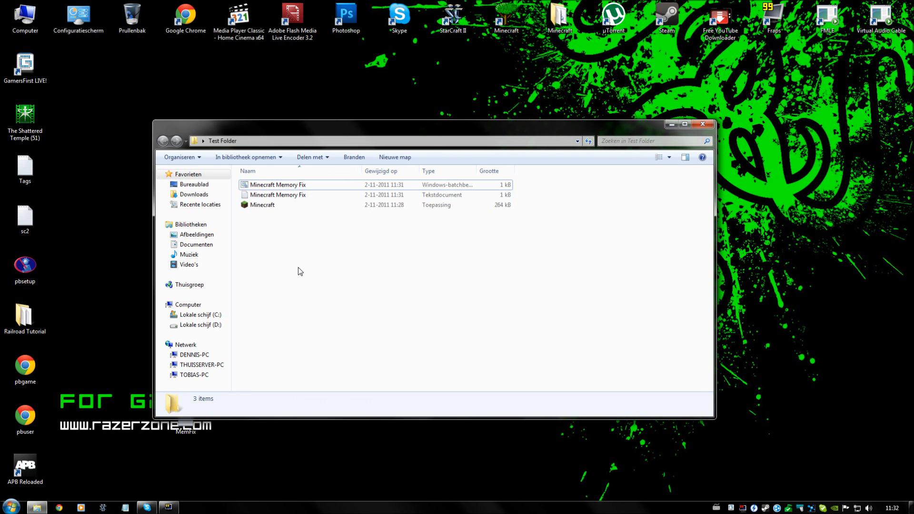
mouse_move(295, 267)
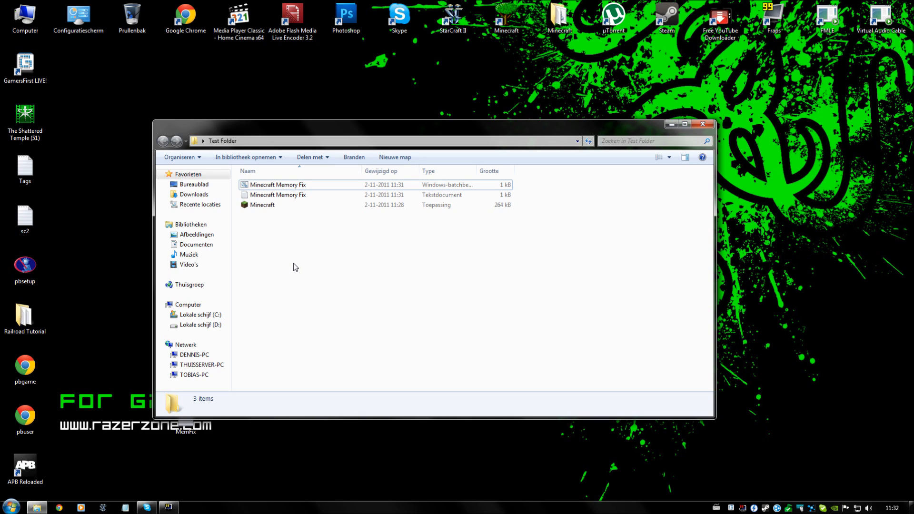
mouse_move(302, 244)
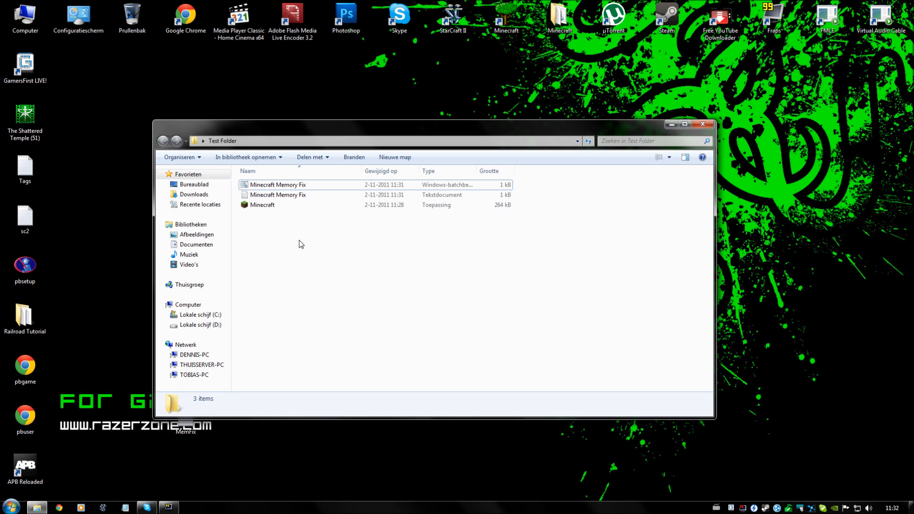
mouse_move(289, 234)
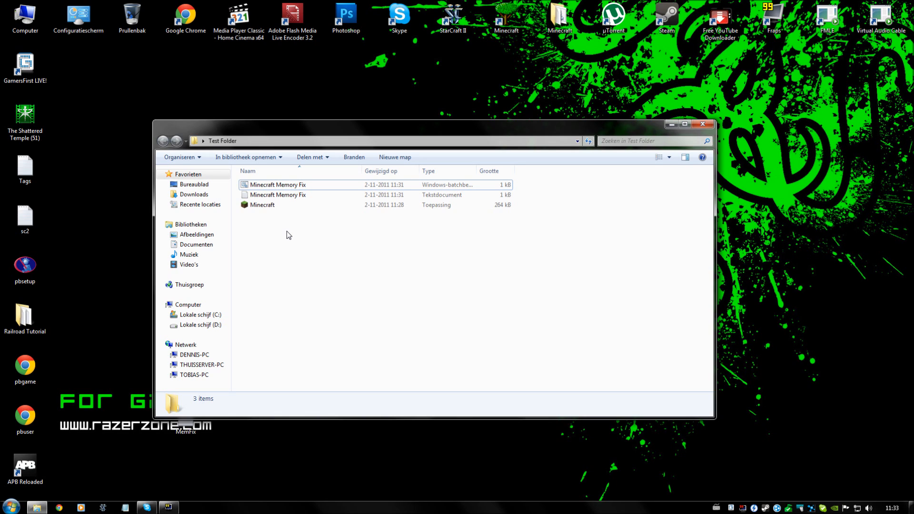
mouse_move(673, 124)
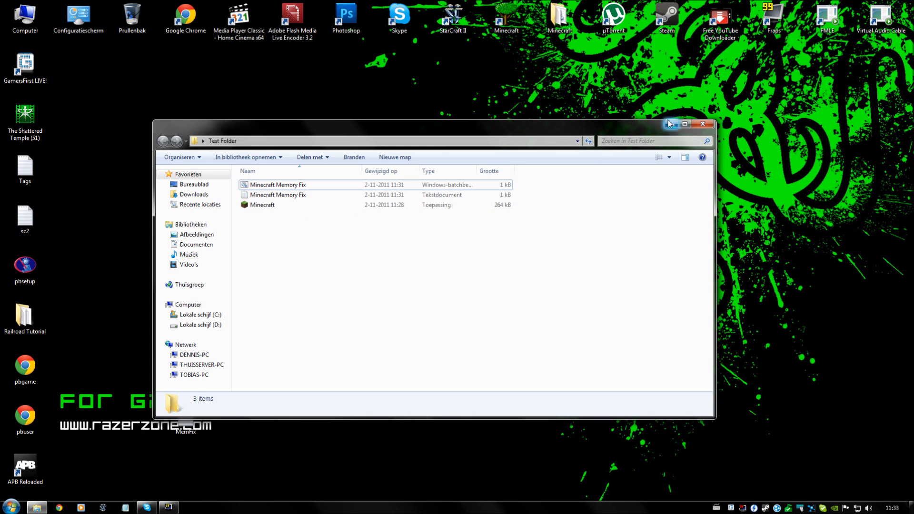
left_click(704, 123)
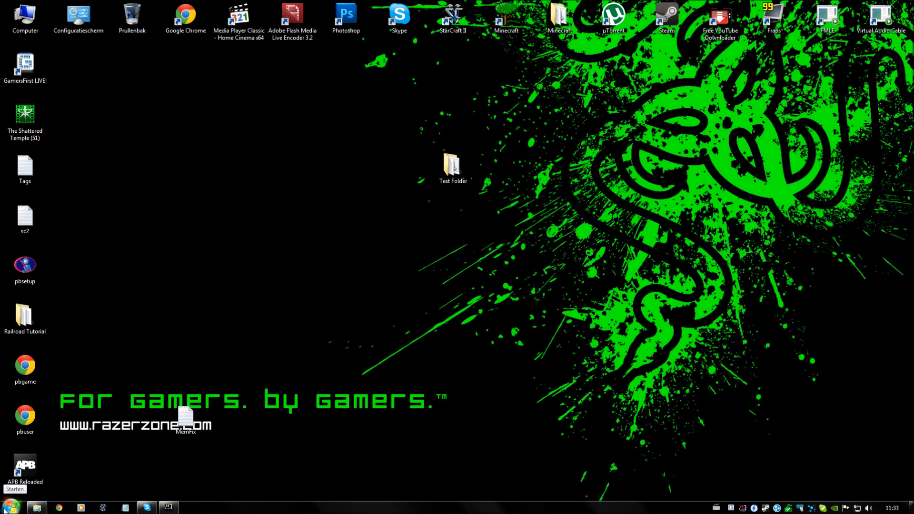
- Open Computer's Properties from the Start menu, then Advanced system settings
left_click(8, 508)
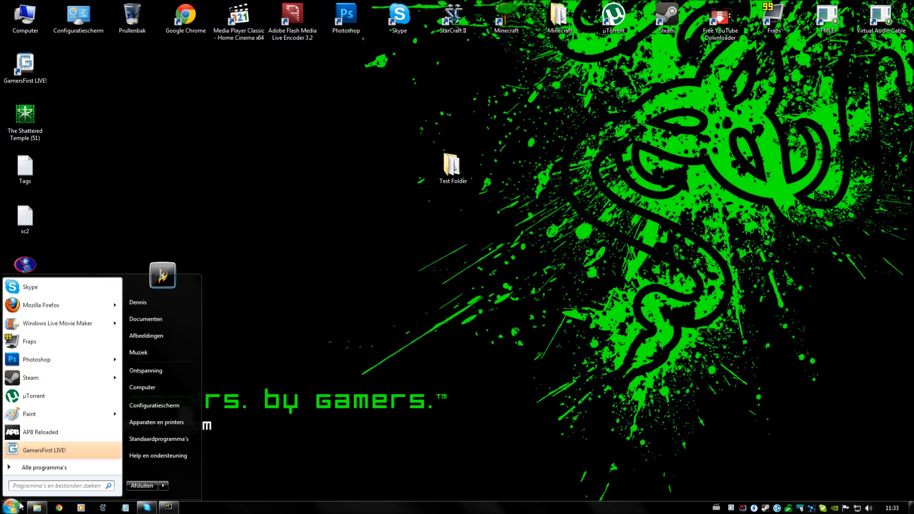
right_click(142, 387)
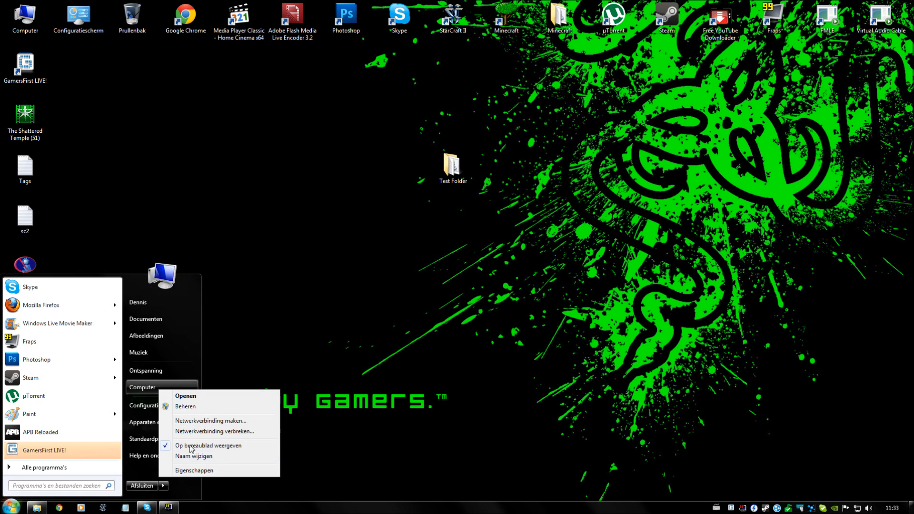
left_click(194, 470)
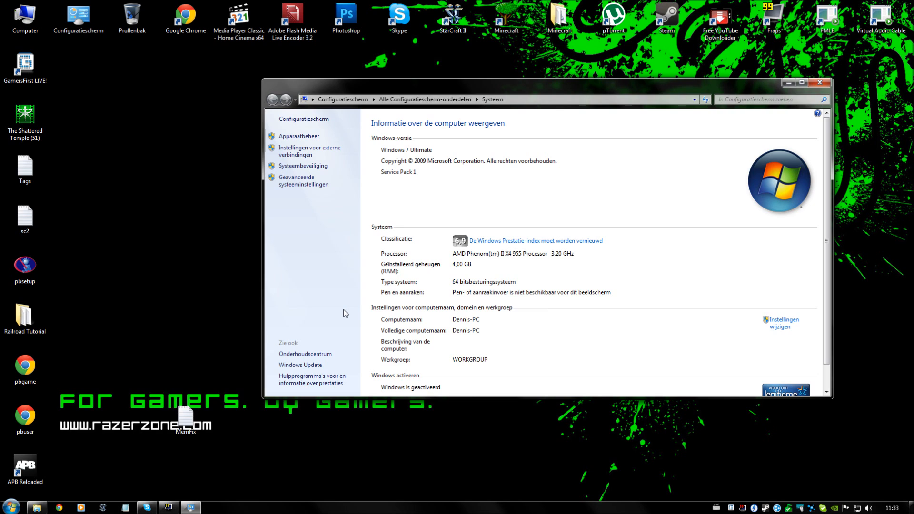
mouse_move(301, 186)
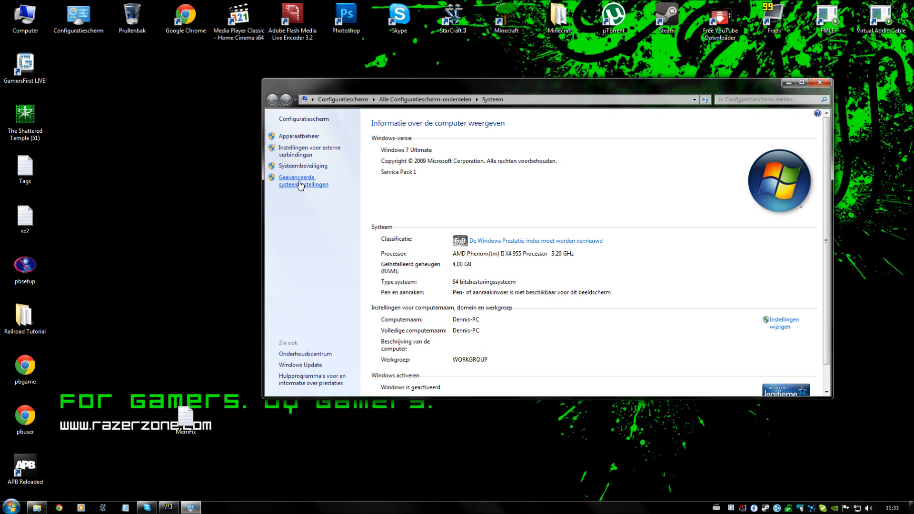
left_click(297, 180)
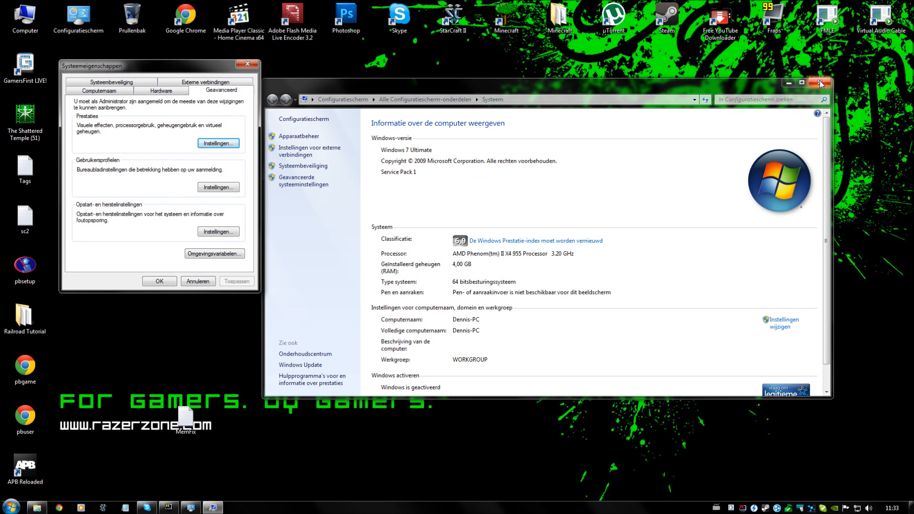
- Close the System Control Panel page and open Environment Variables in System Properties
left_click(818, 83)
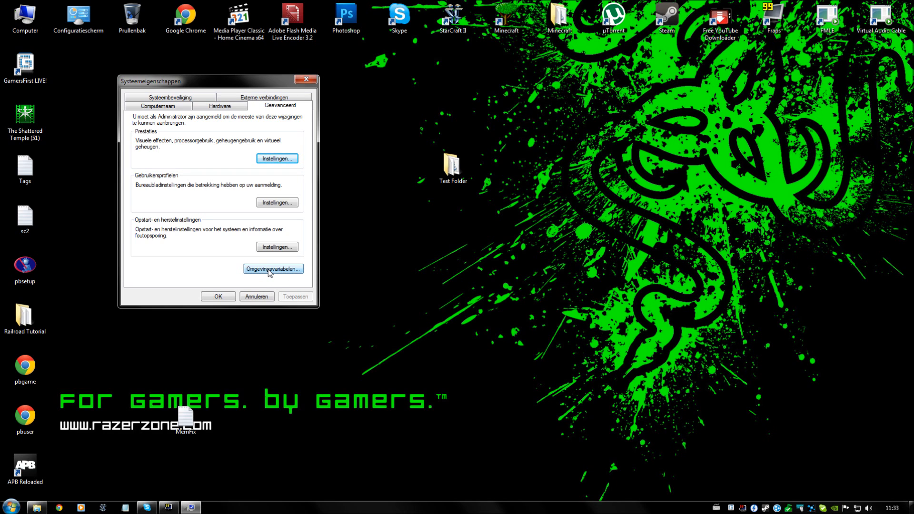
left_click(272, 268)
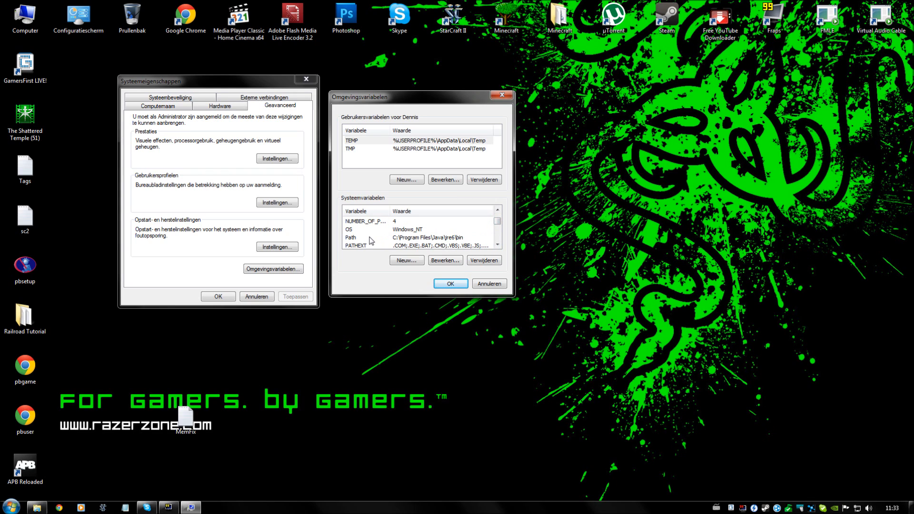
- Select the Path system variable and edit it, showing C:\Program Files\Java\jre6\bin
left_click(360, 238)
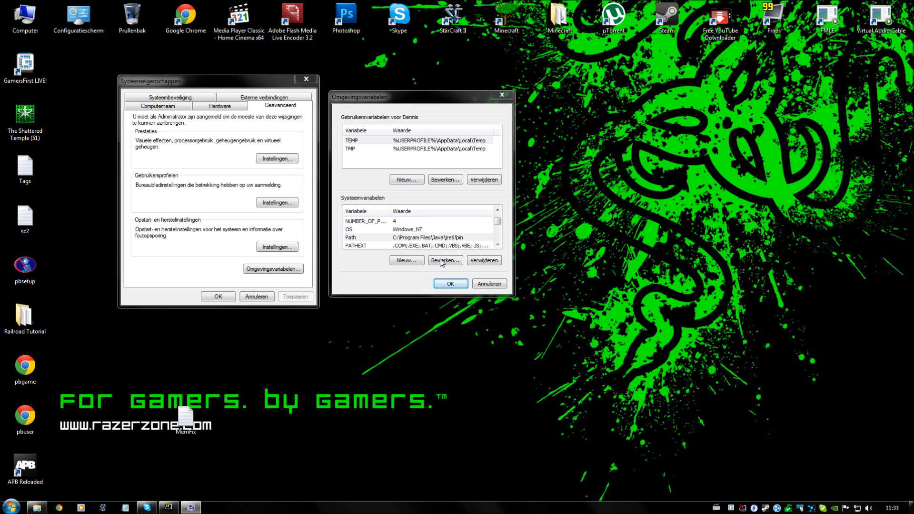
left_click(445, 260)
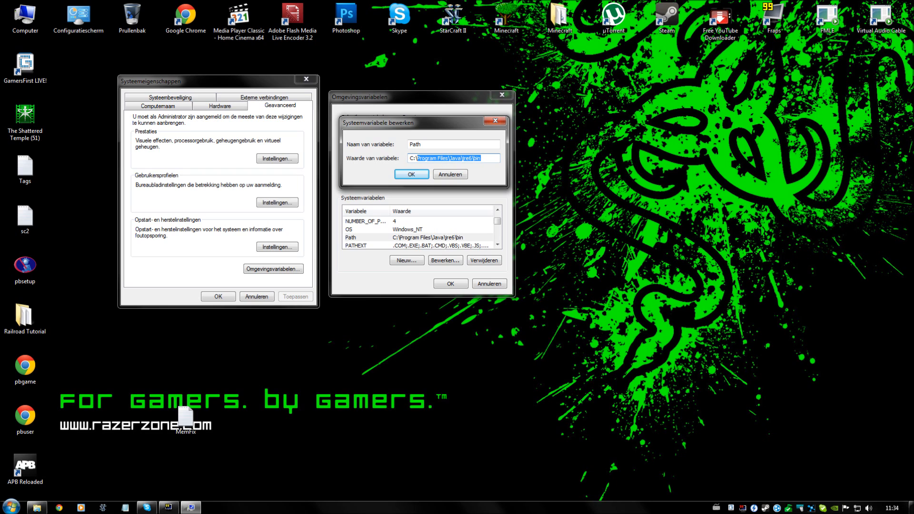
mouse_move(484, 172)
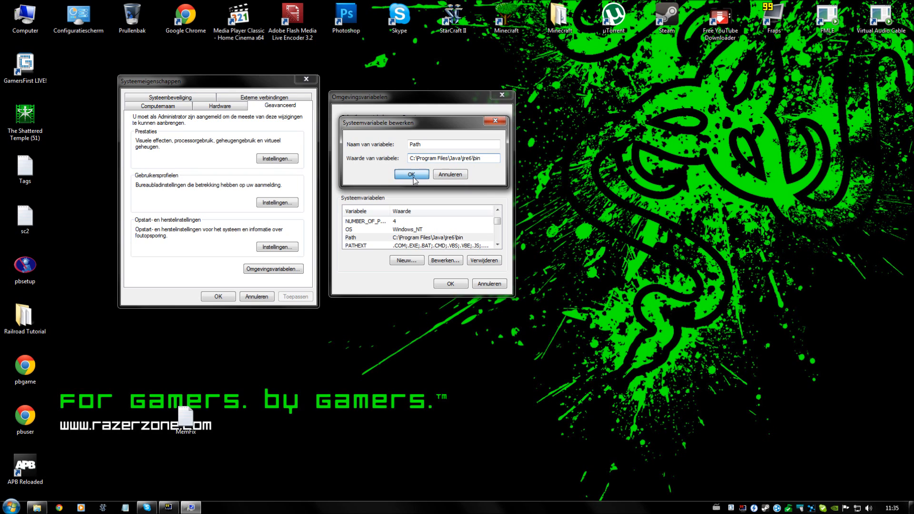
- Confirm Path as C:\Program Files\Java\jre6\bin and close System Properties
left_click(411, 173)
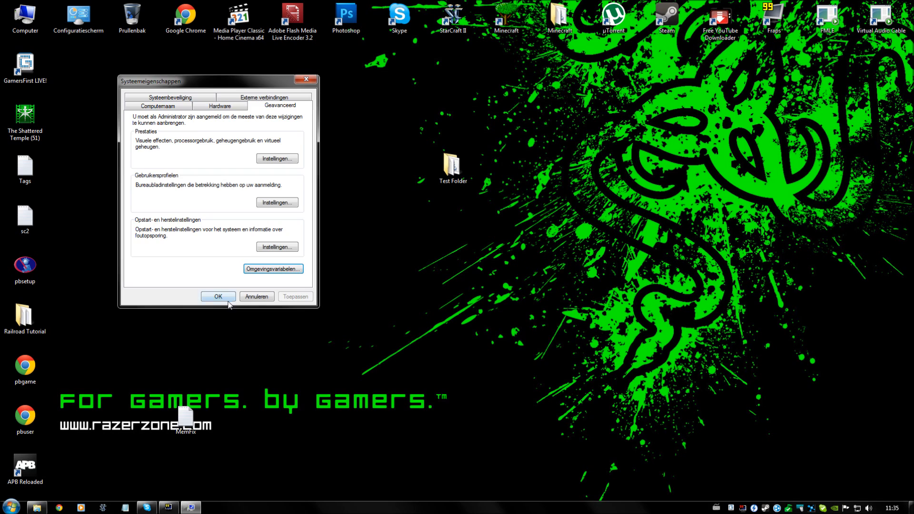
left_click(218, 297)
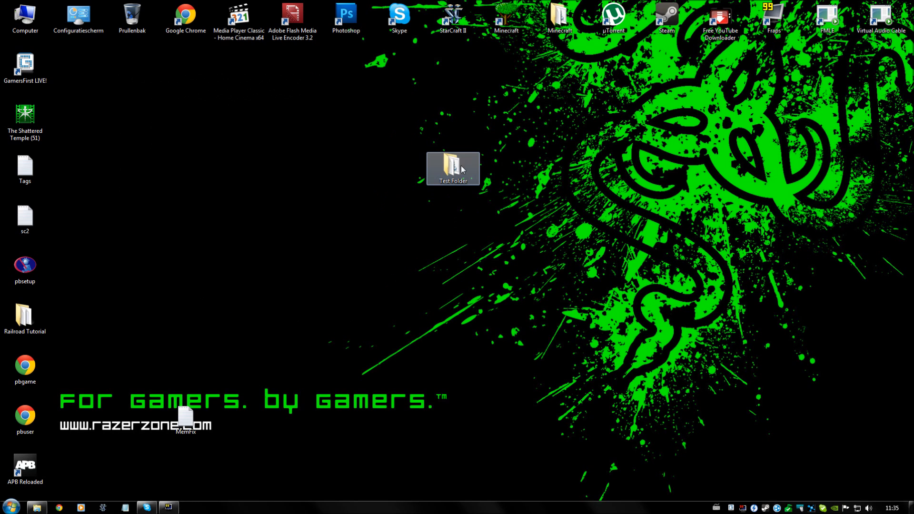
- Open Test Folder from the desktop and launch Minecraft.exe, raising the publisher warning
double_click(453, 168)
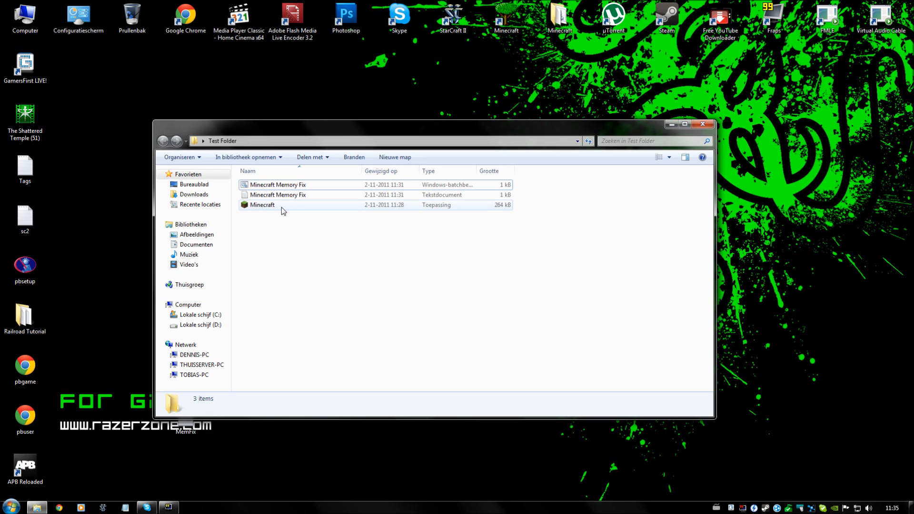
mouse_move(281, 212)
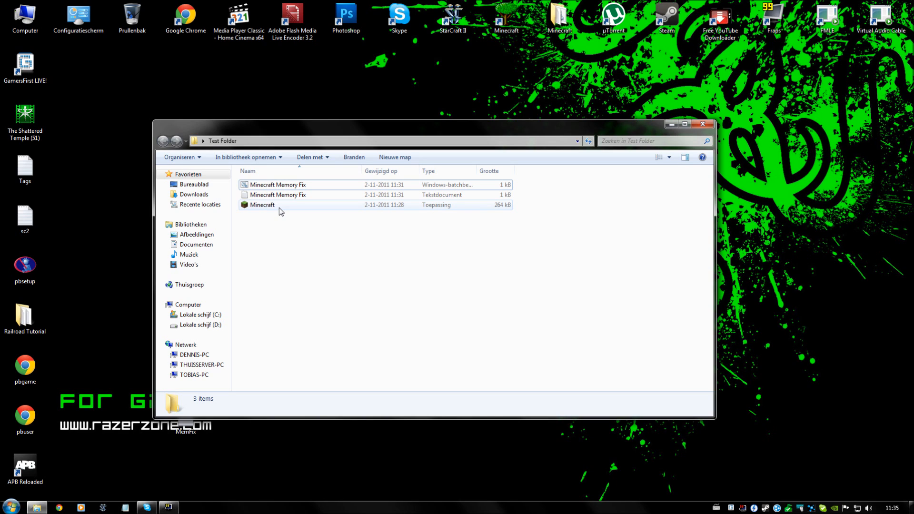
double_click(262, 205)
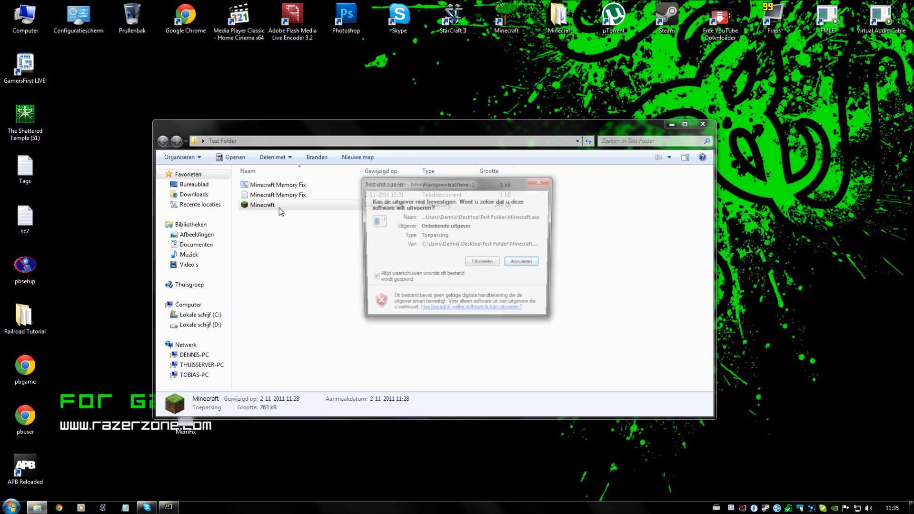
- Allow Minecraft to run, play offline after login fails, then close the game
left_click(482, 261)
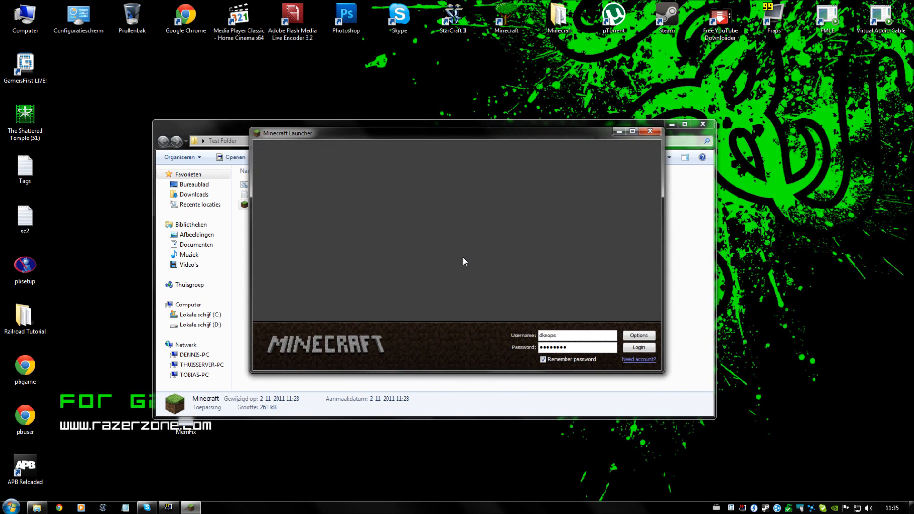
left_click(638, 347)
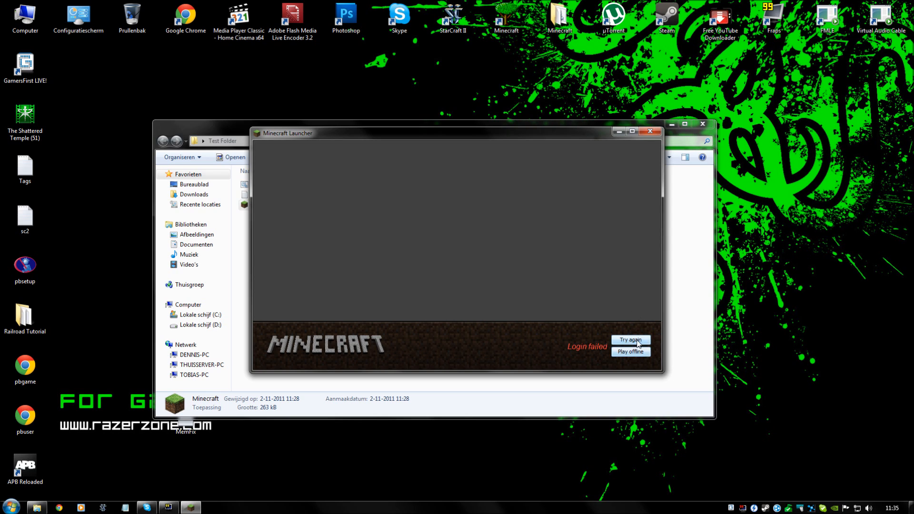
left_click(631, 339)
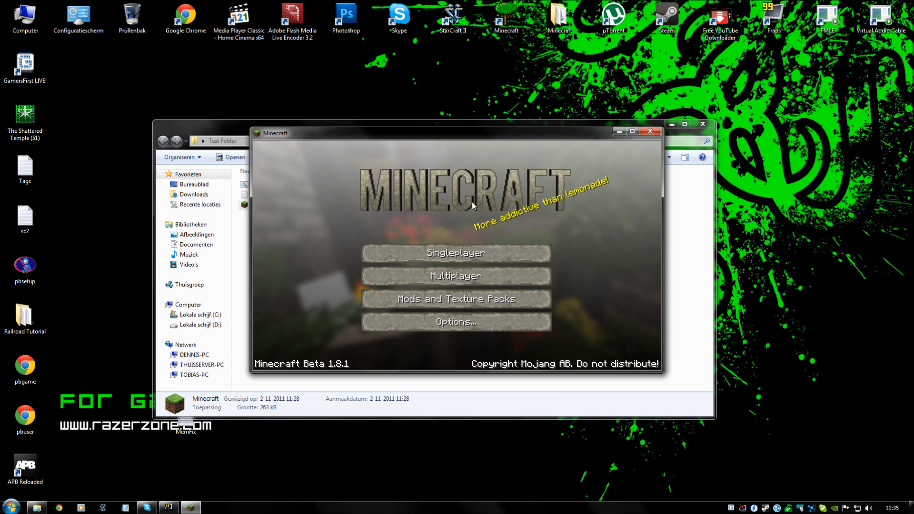
left_click(653, 131)
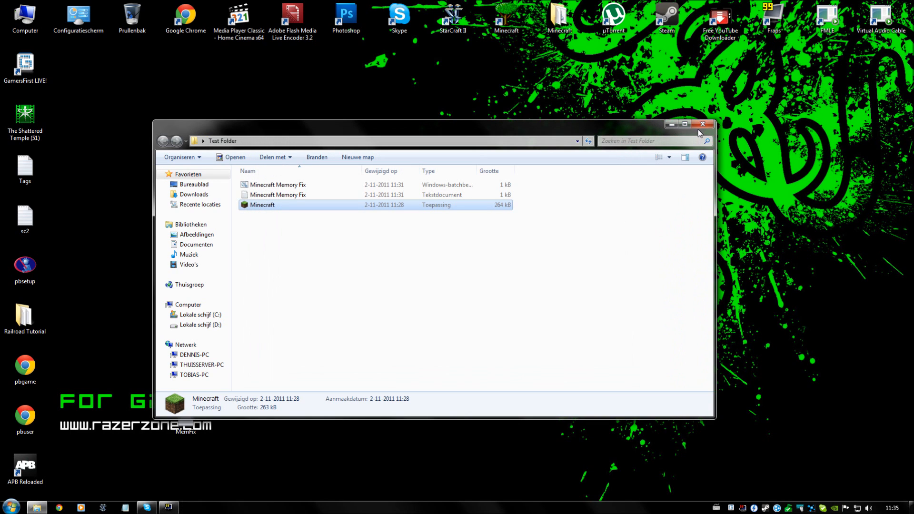
mouse_move(701, 128)
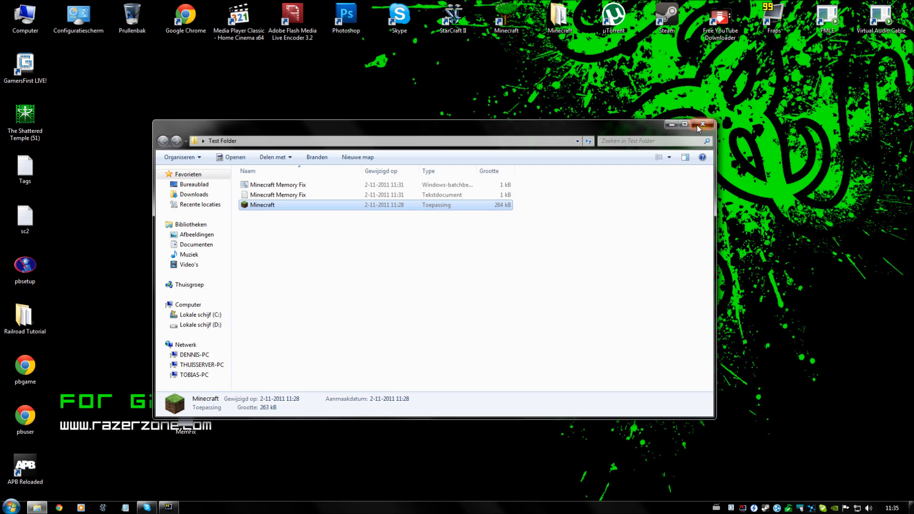
- Close the Test Folder window to return to the desktop
left_click(703, 124)
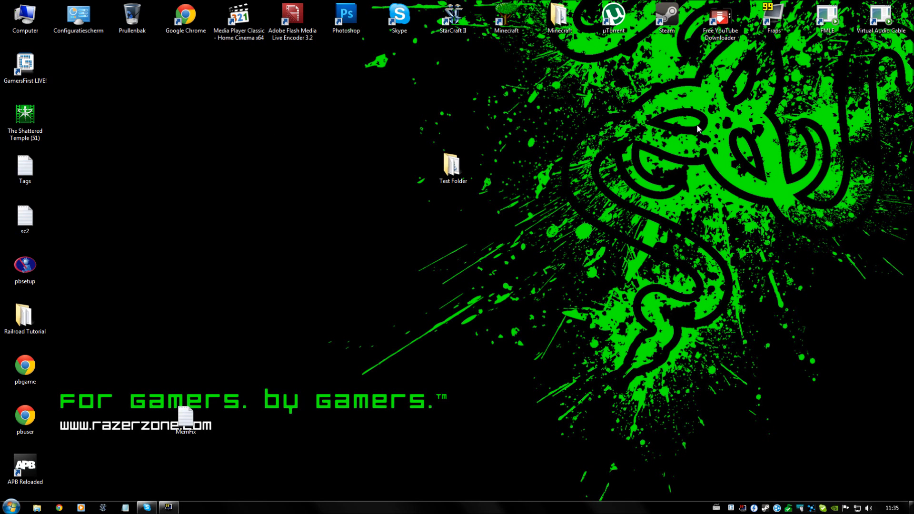